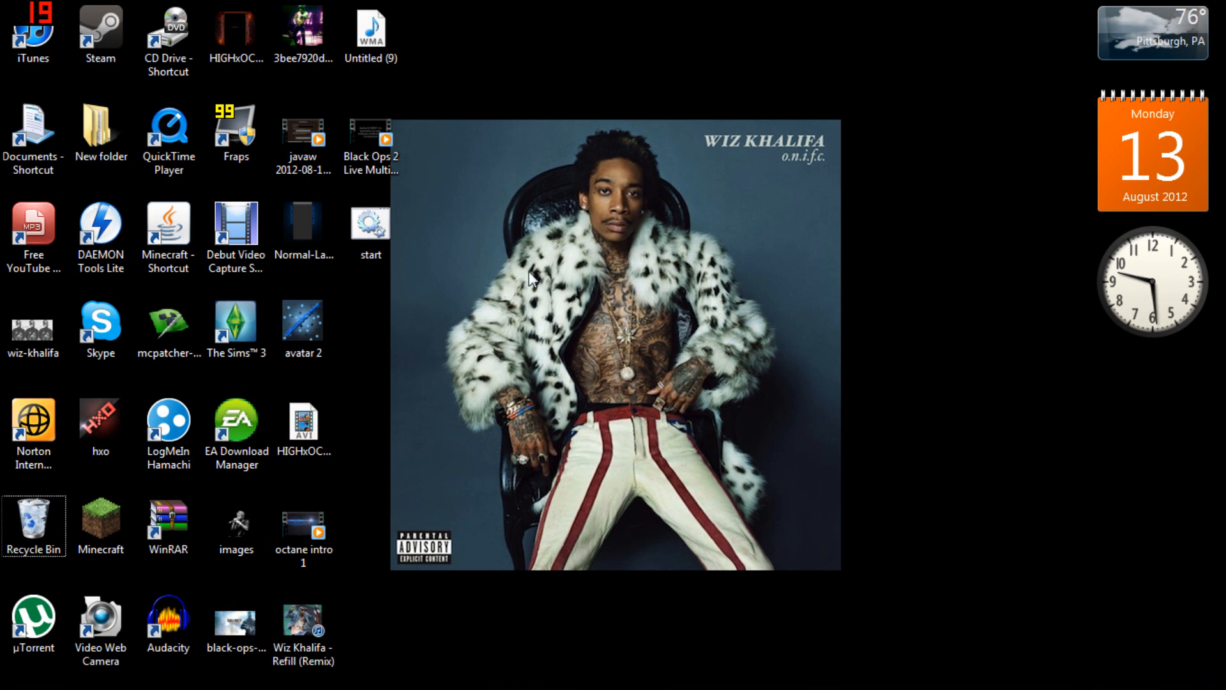
mouse_move(520, 246)
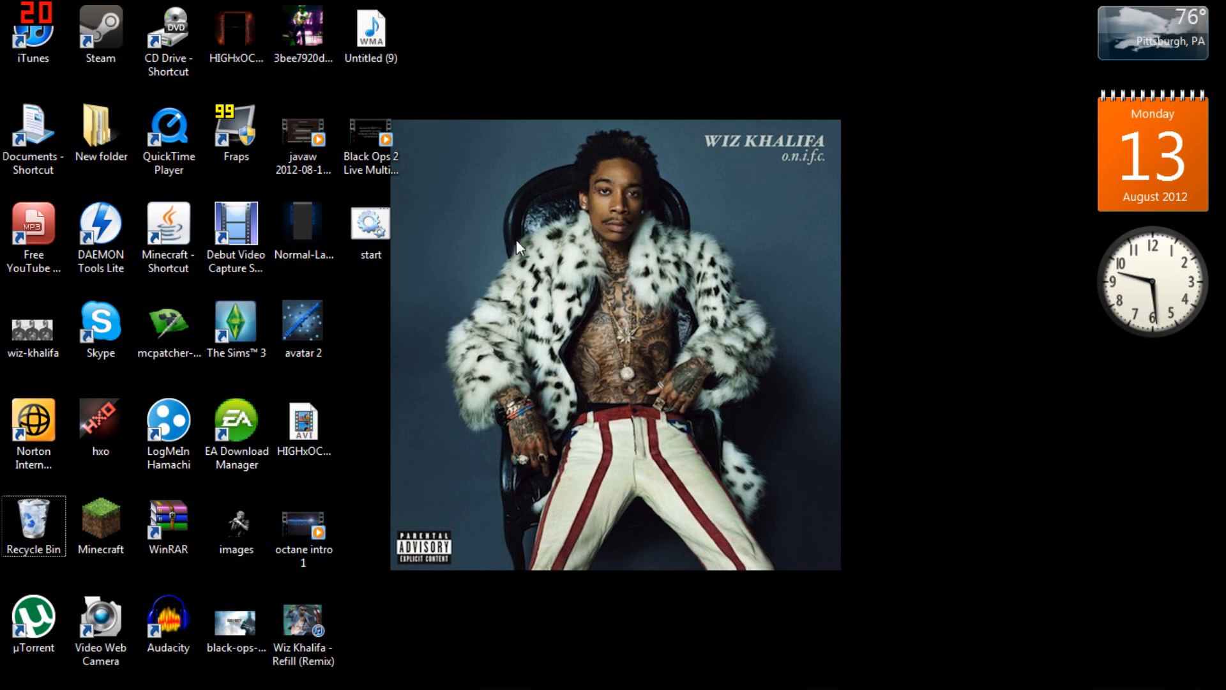
mouse_move(605, 410)
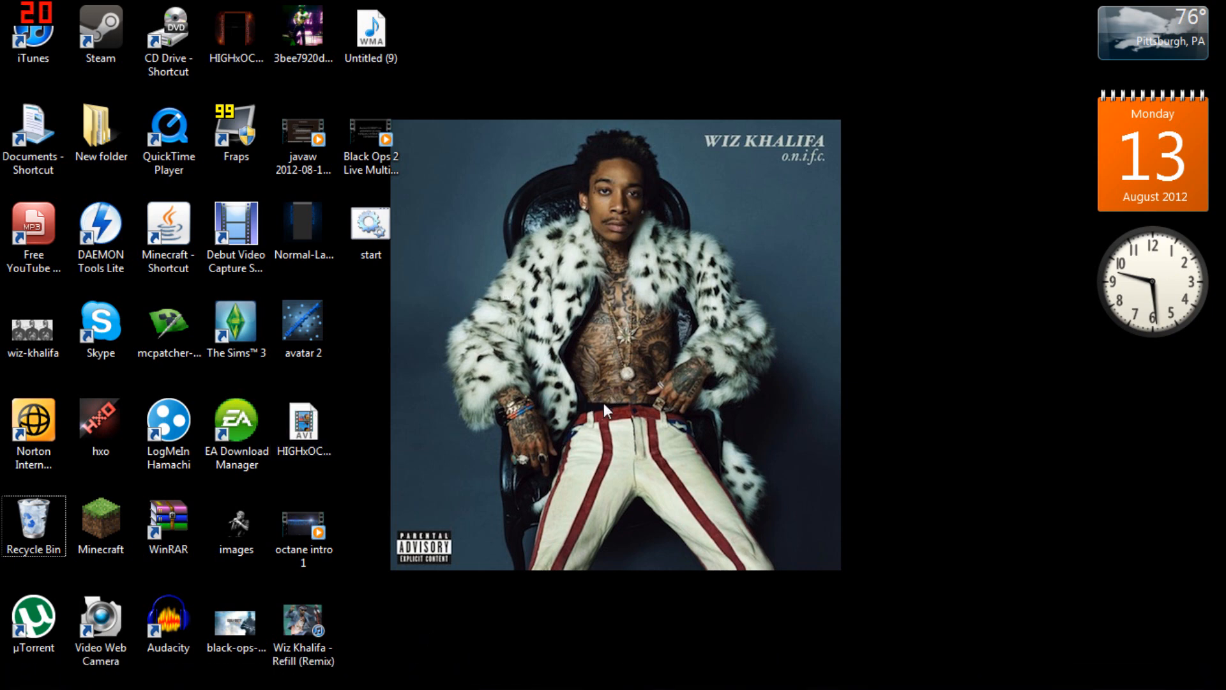
Launch Notepad from the Start menu search to get a blank untitled document
click(304, 527)
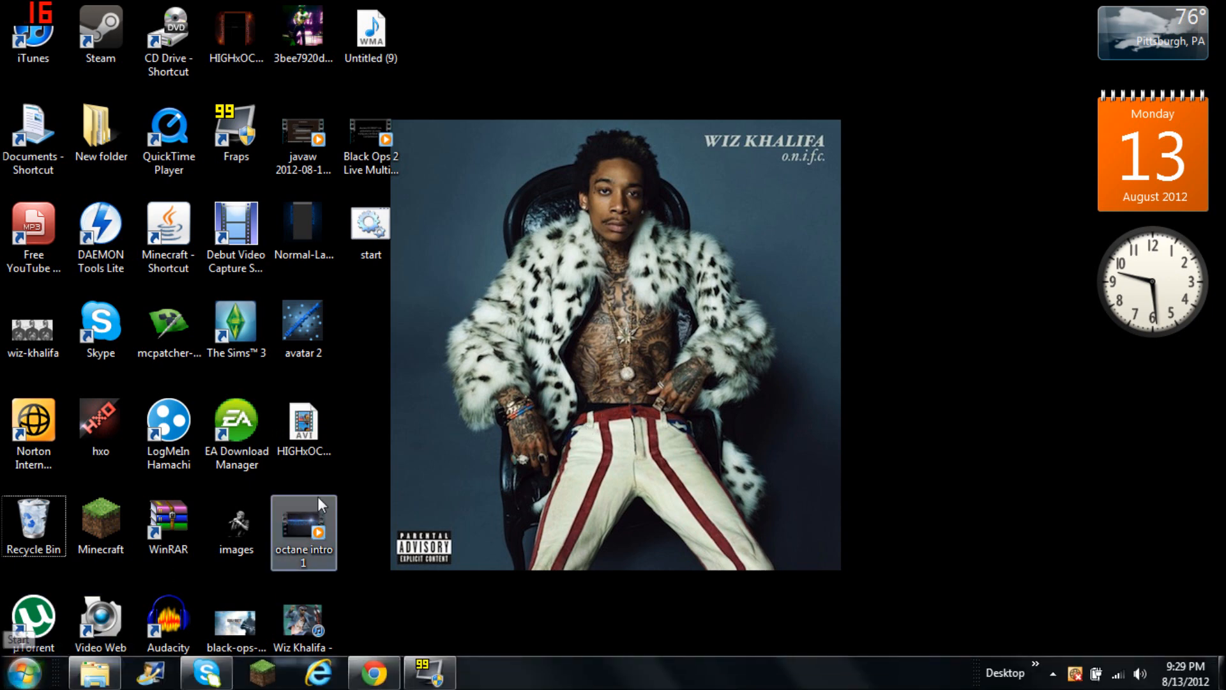
click(29, 672)
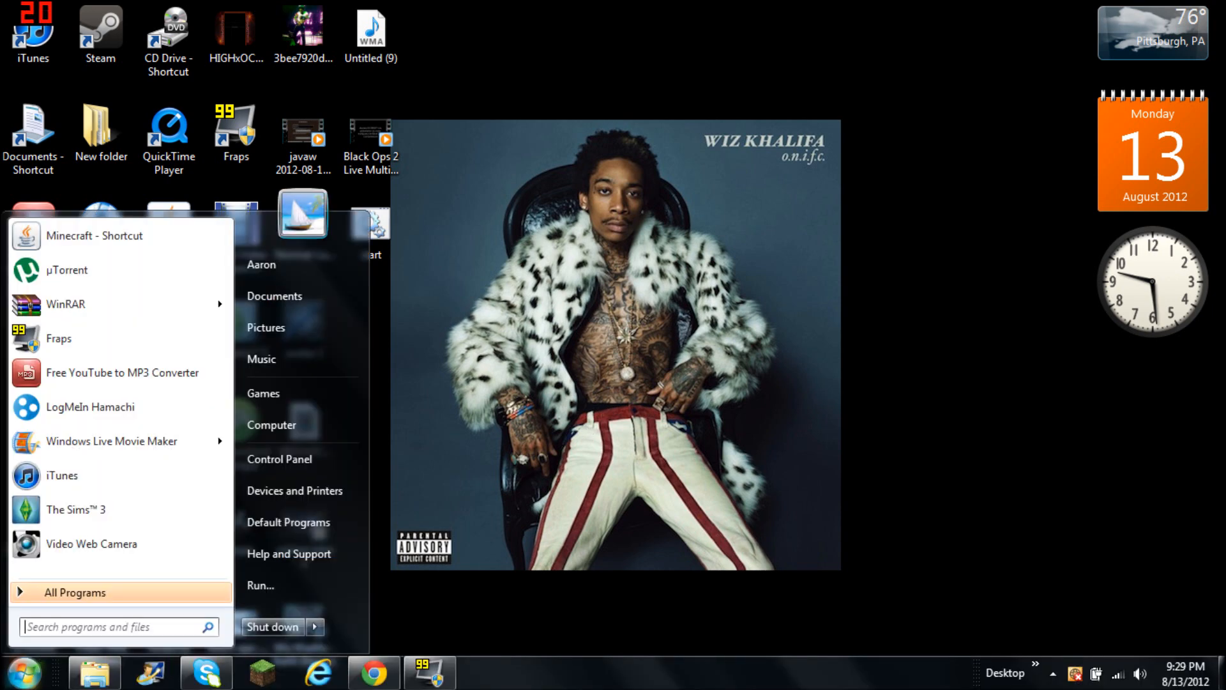
text(notep)
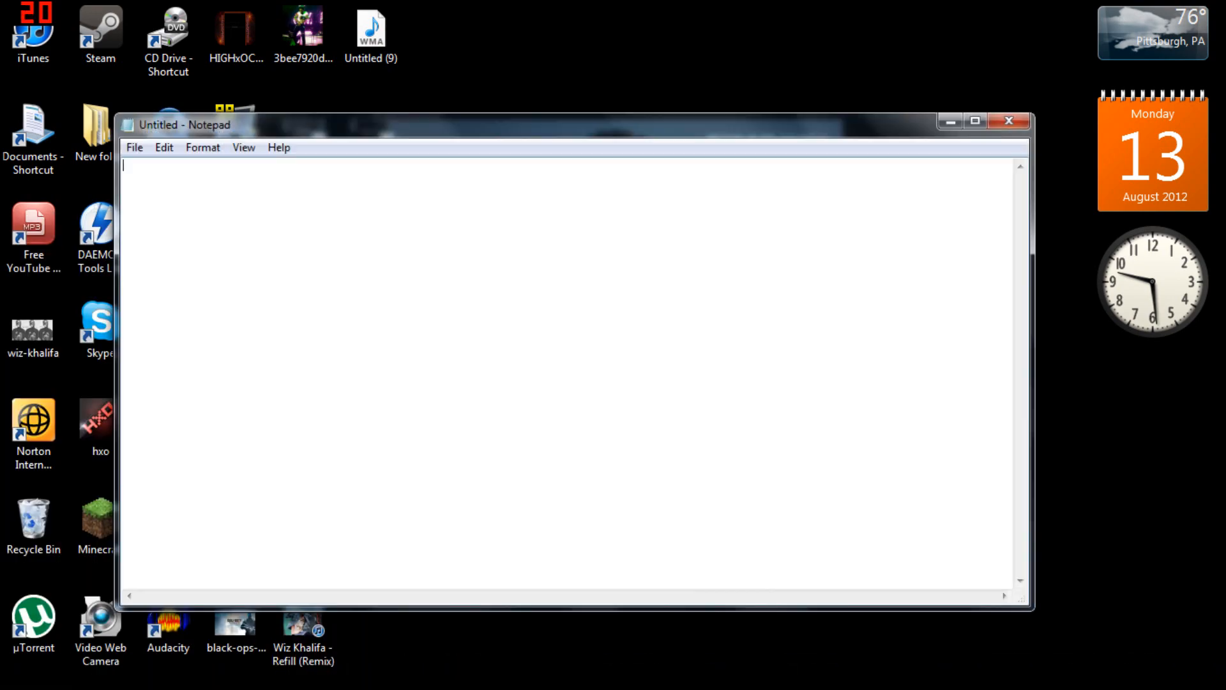
Enter the line javaw -Xmx1024m -Xms1024m -jar "minecraft.exe" into the document
text(javaw -Xmx1024m -Xms1024m -jar "minecraft.exe")
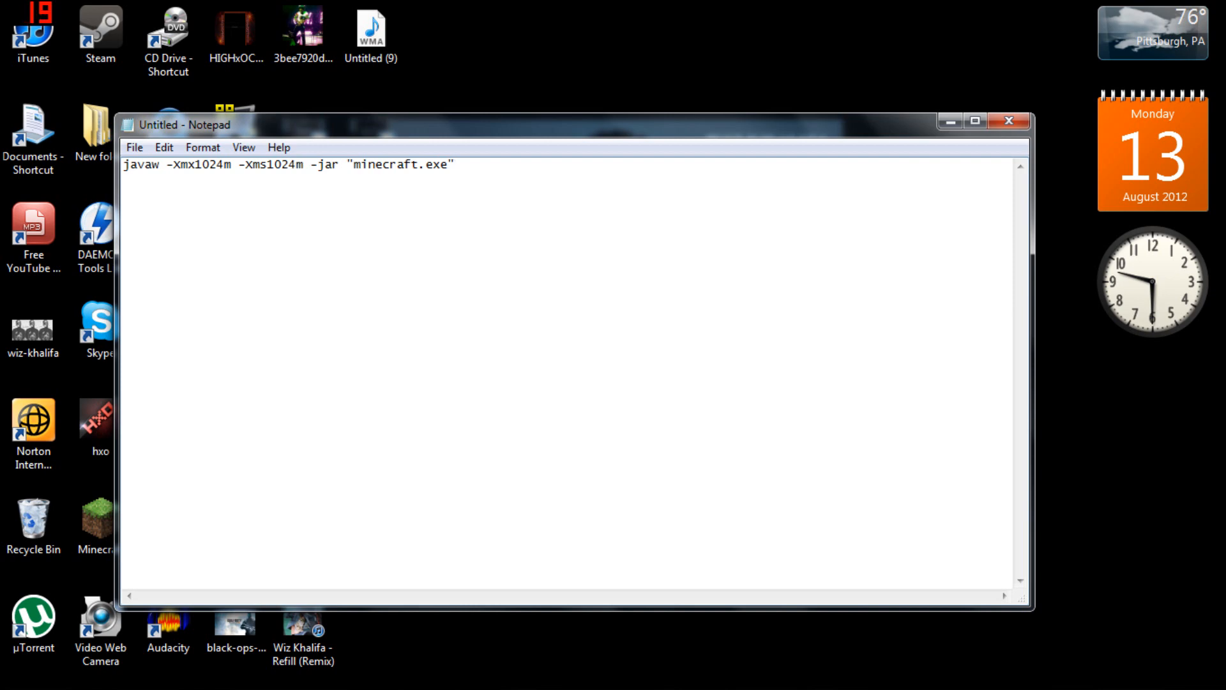
click(456, 165)
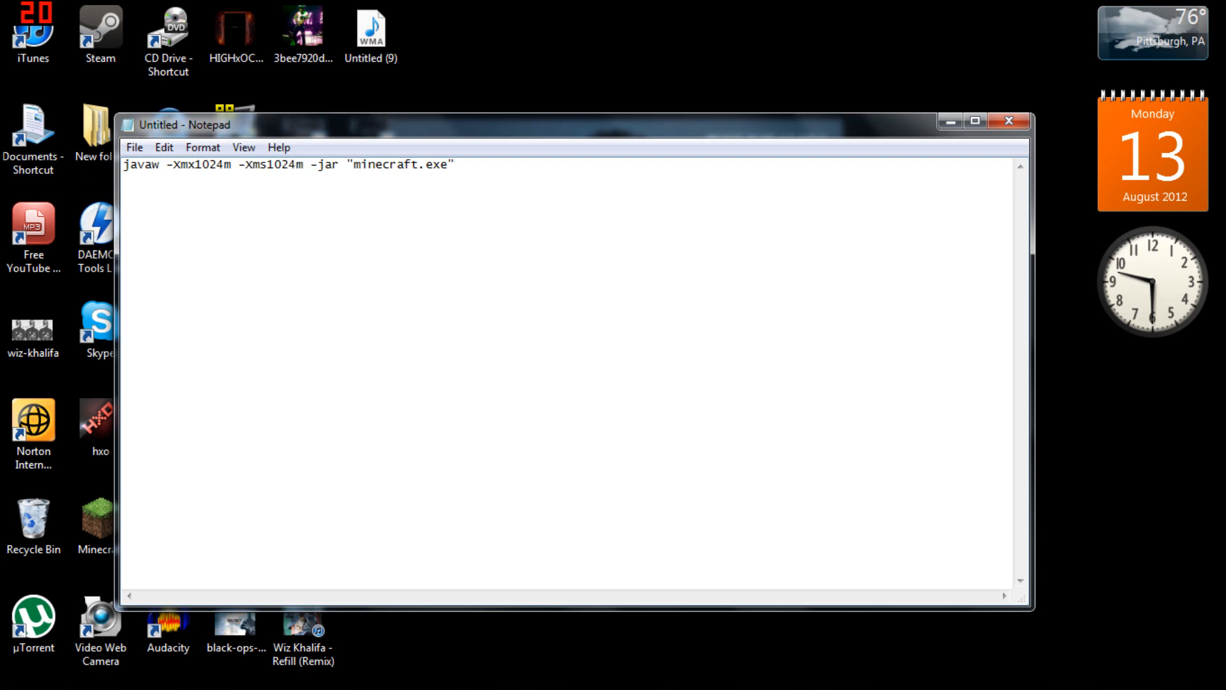
click(454, 164)
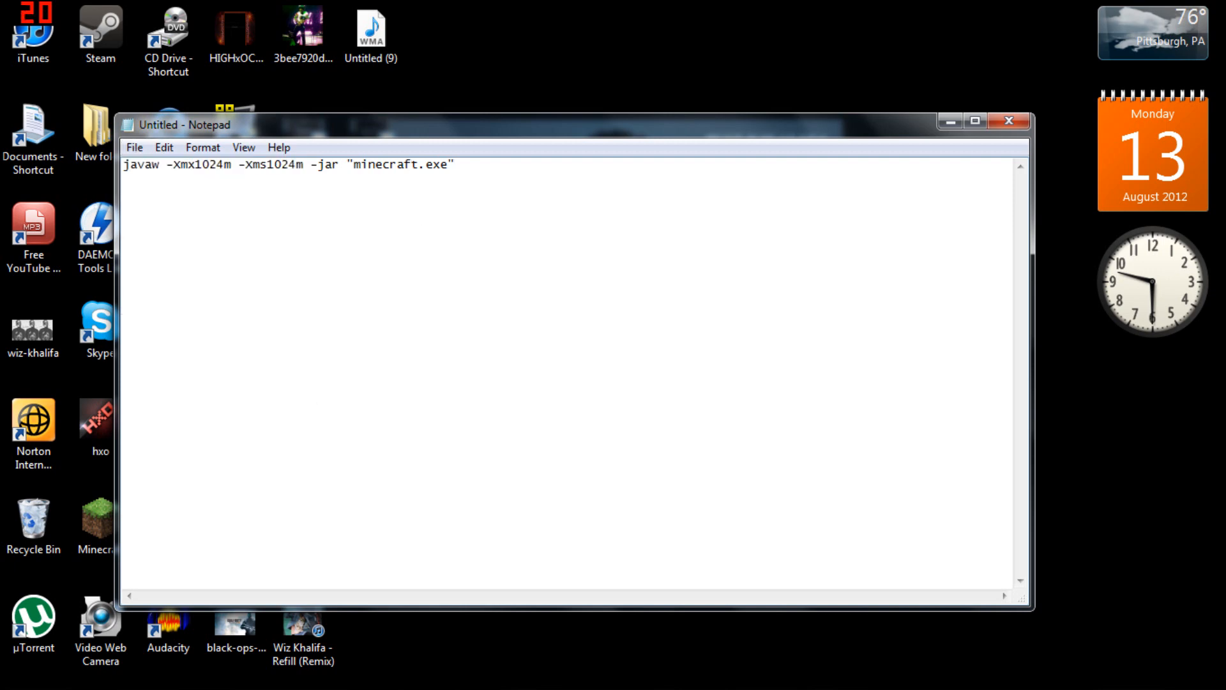
click(134, 146)
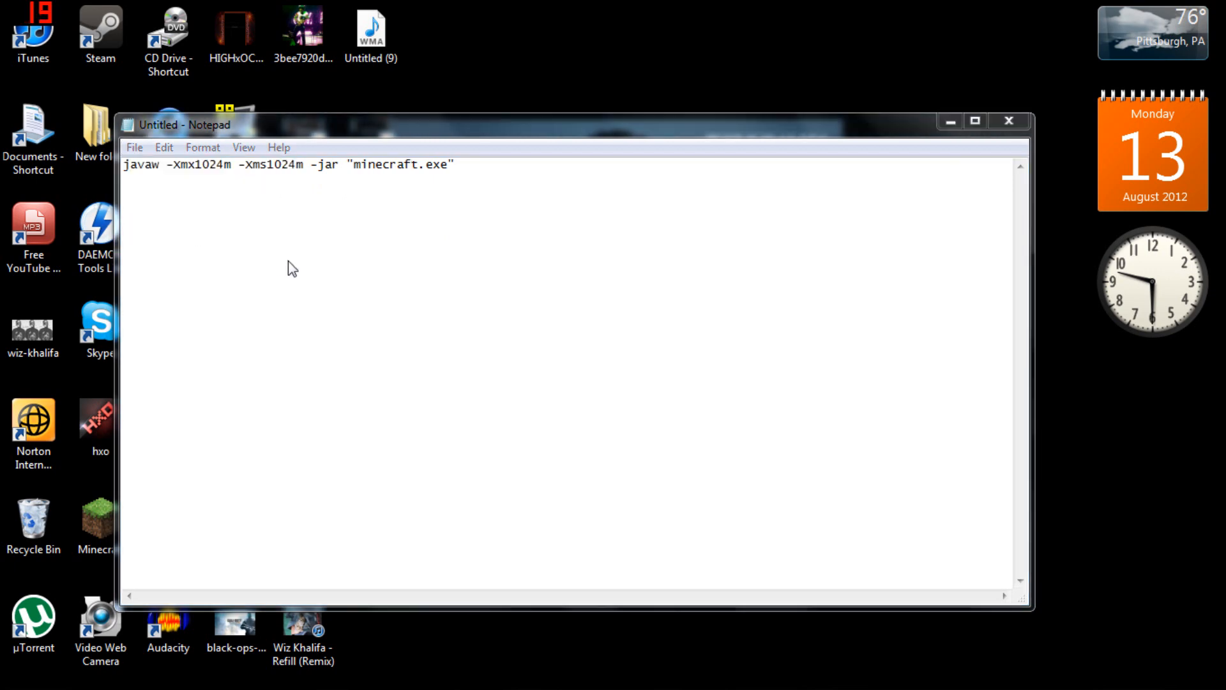
Save the document to the Desktop as start.bat with Save as type set to All Files
click(135, 146)
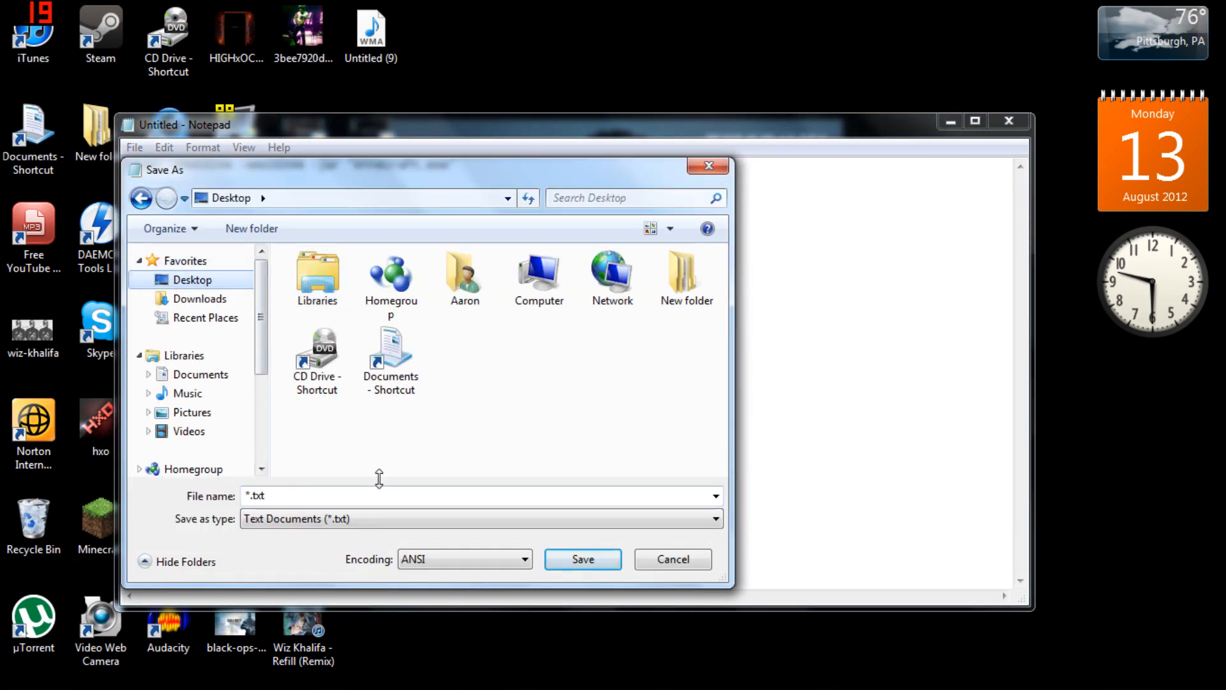
click(468, 496)
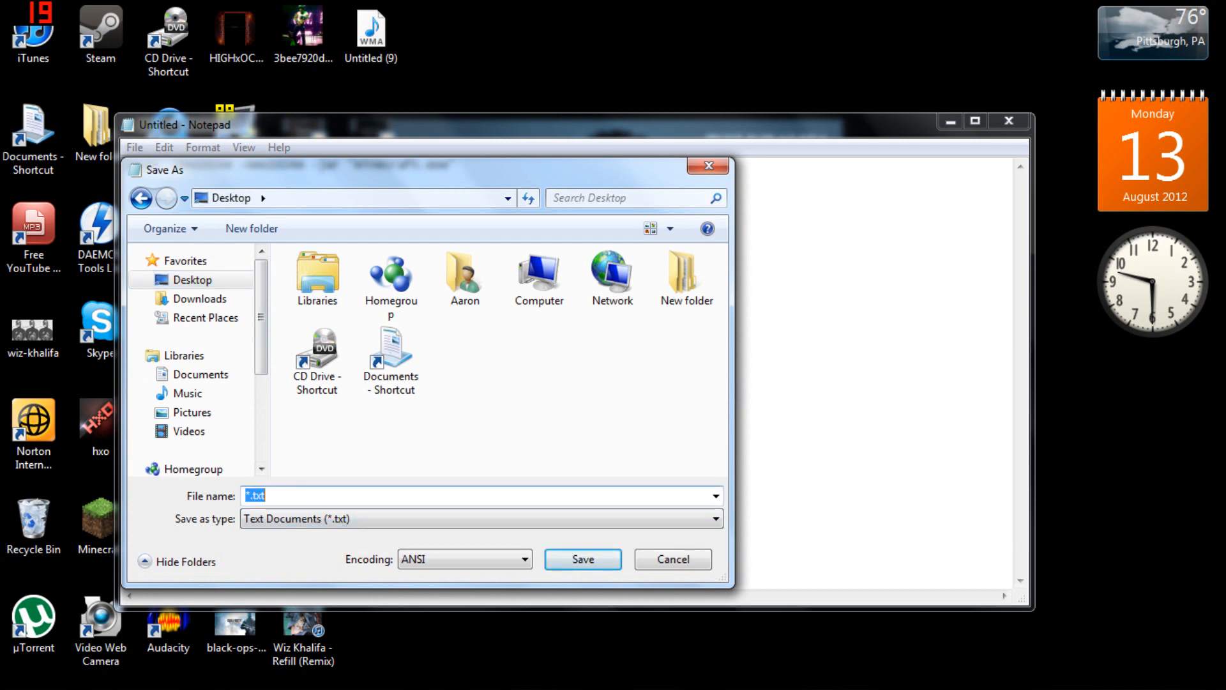
text(star)
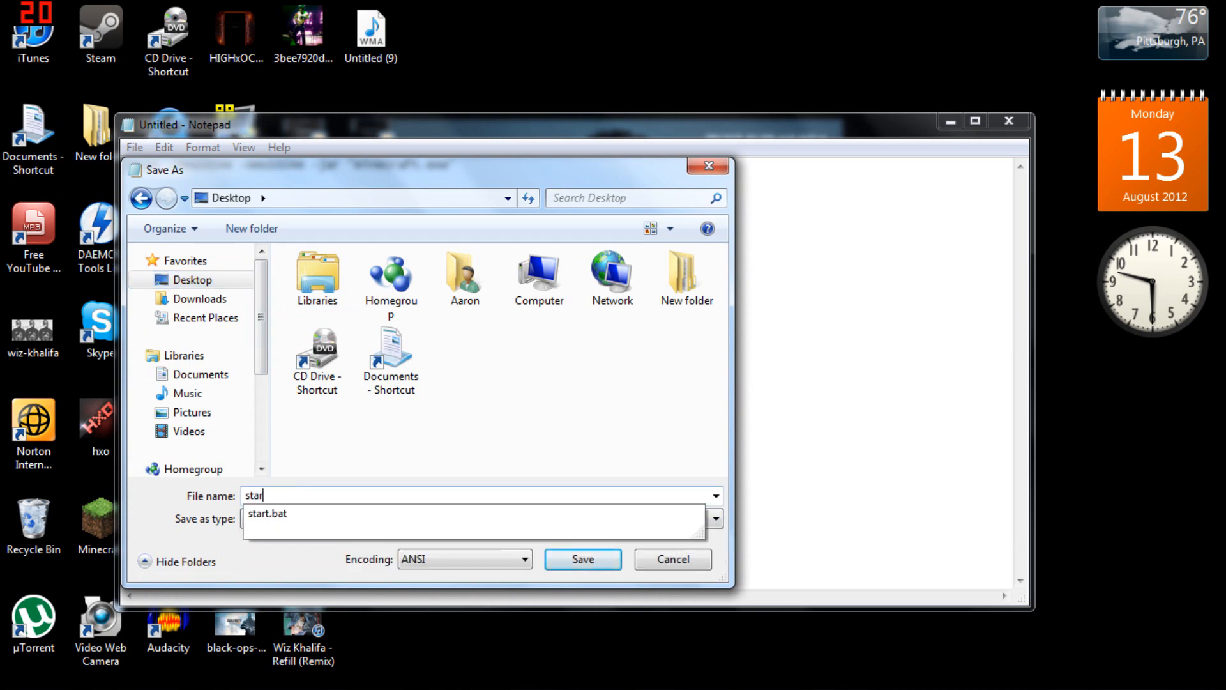
click(266, 515)
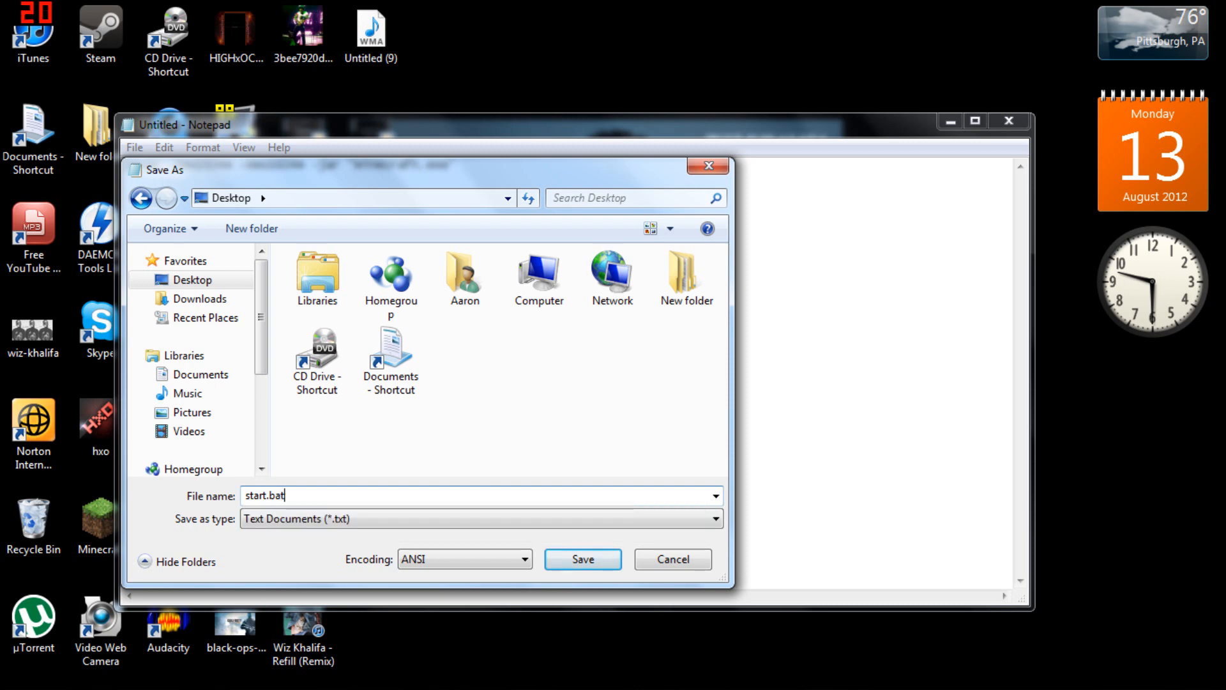
click(480, 518)
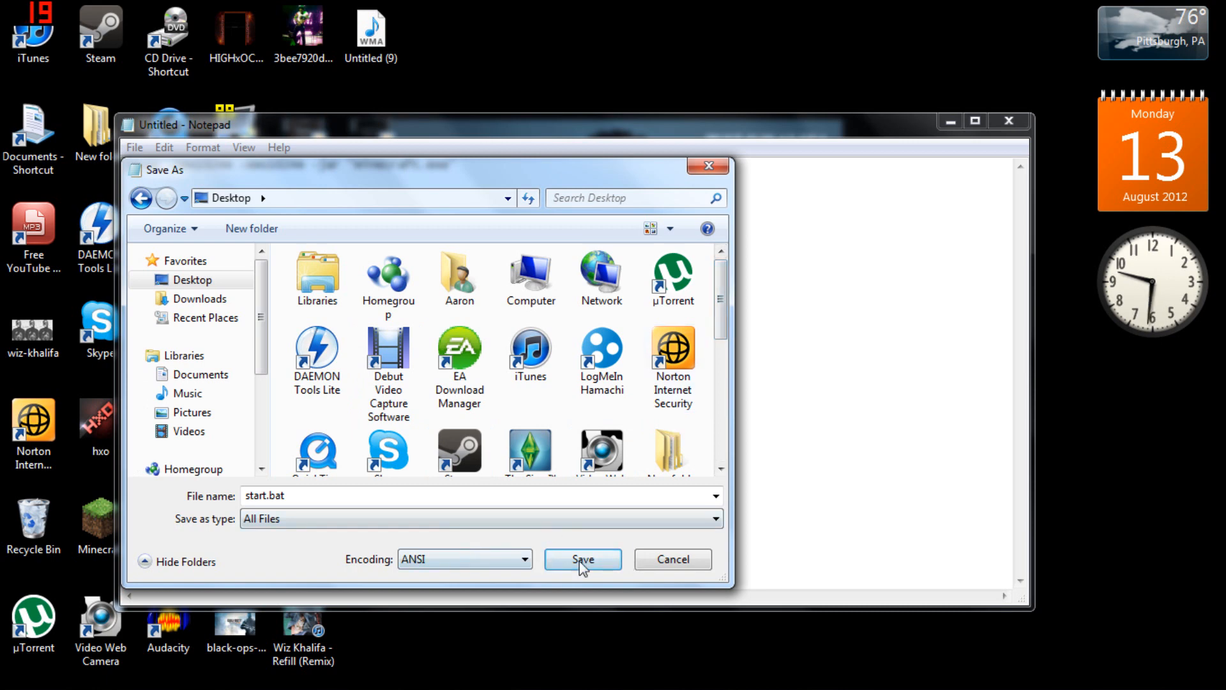
click(583, 559)
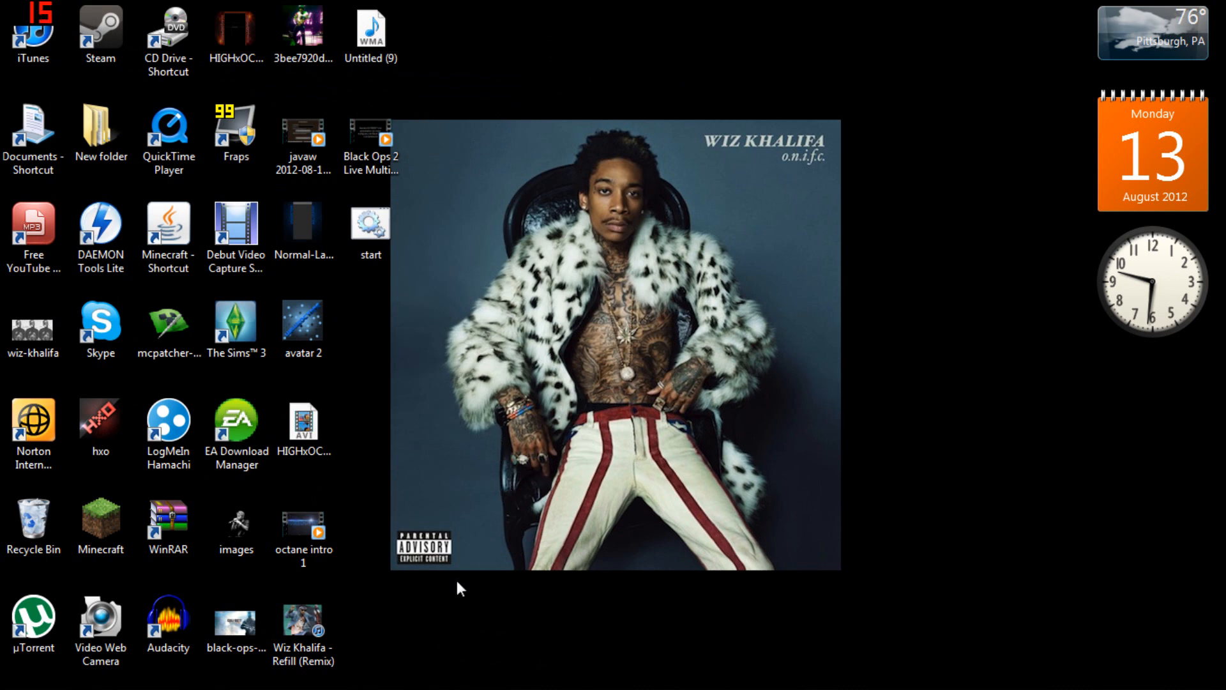
mouse_move(591, 211)
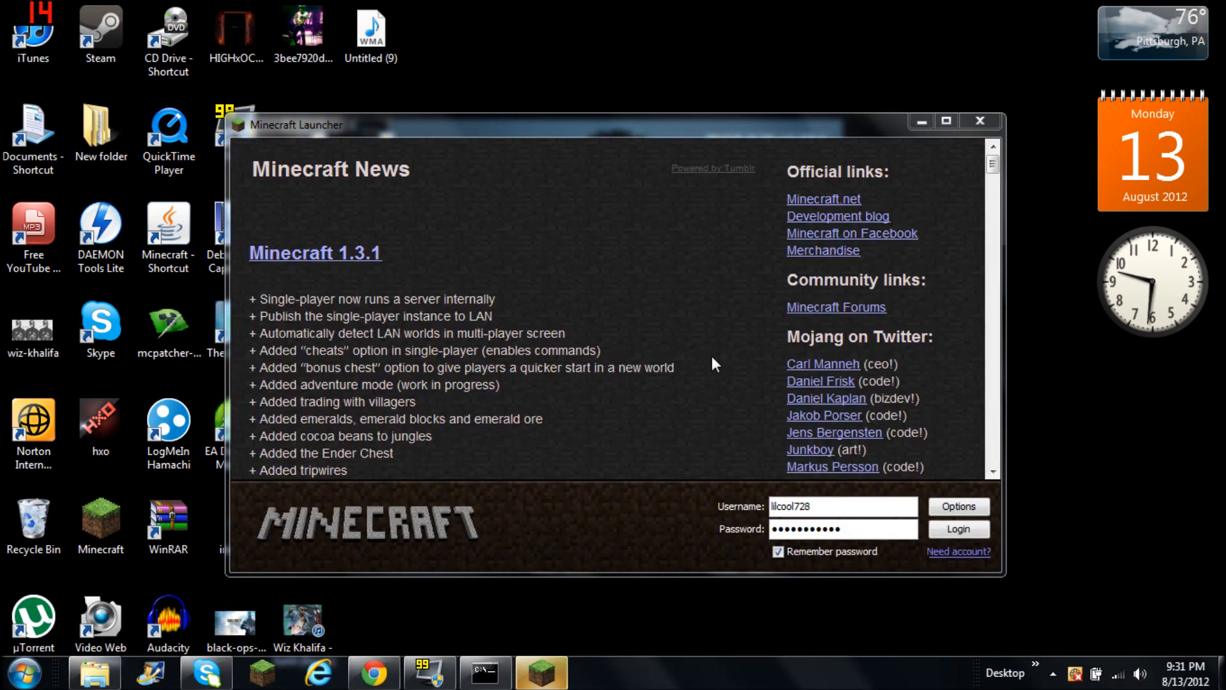
mouse_move(726, 441)
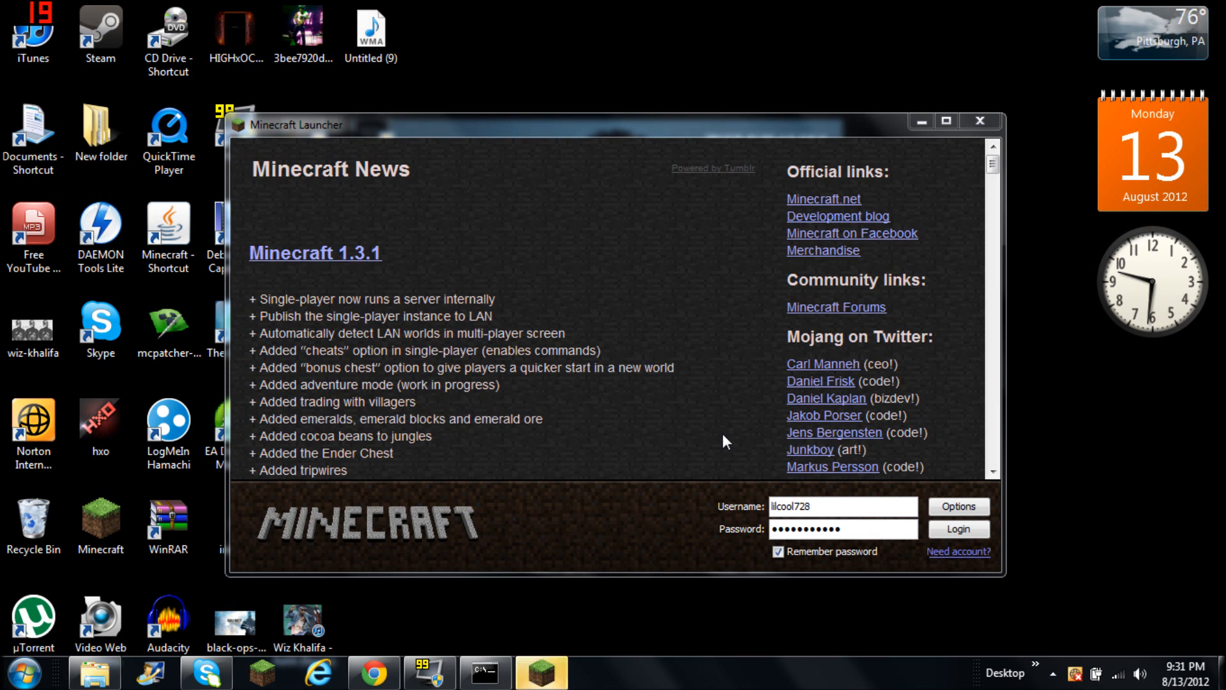
mouse_move(687, 483)
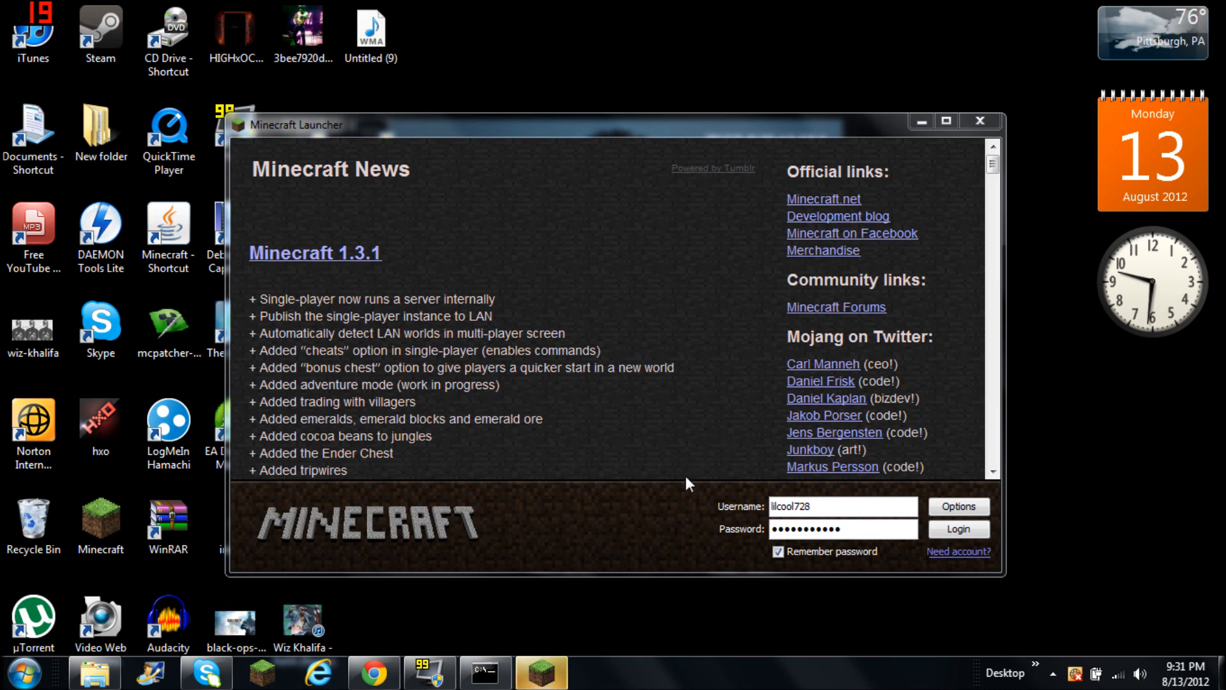